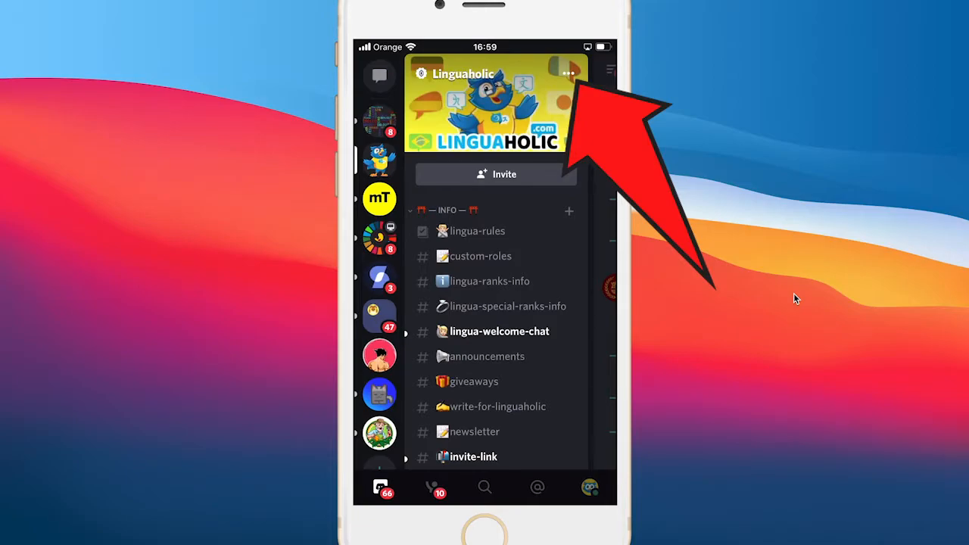
# Step: Reach the Linguaholic server's settings through its three-dot menu
pyautogui.click(463, 73)
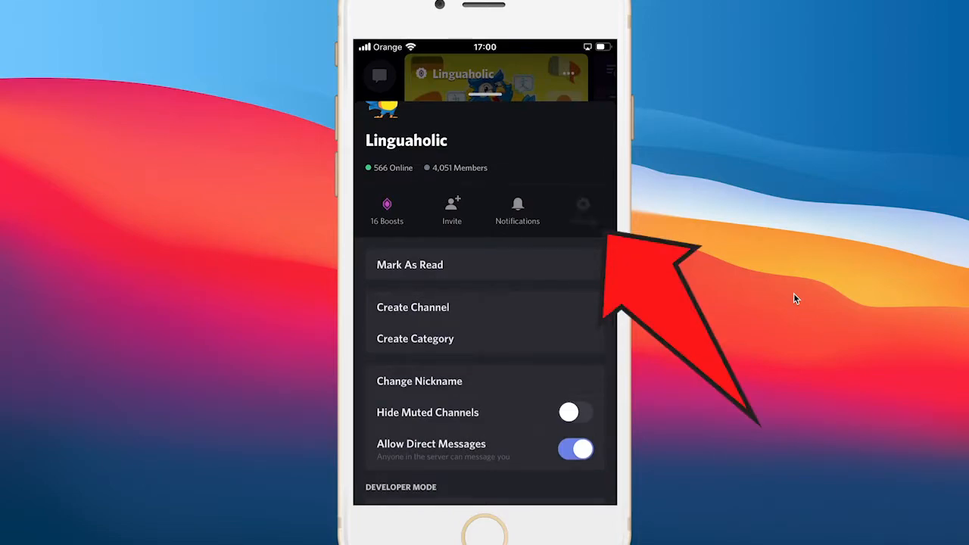
pyautogui.click(583, 205)
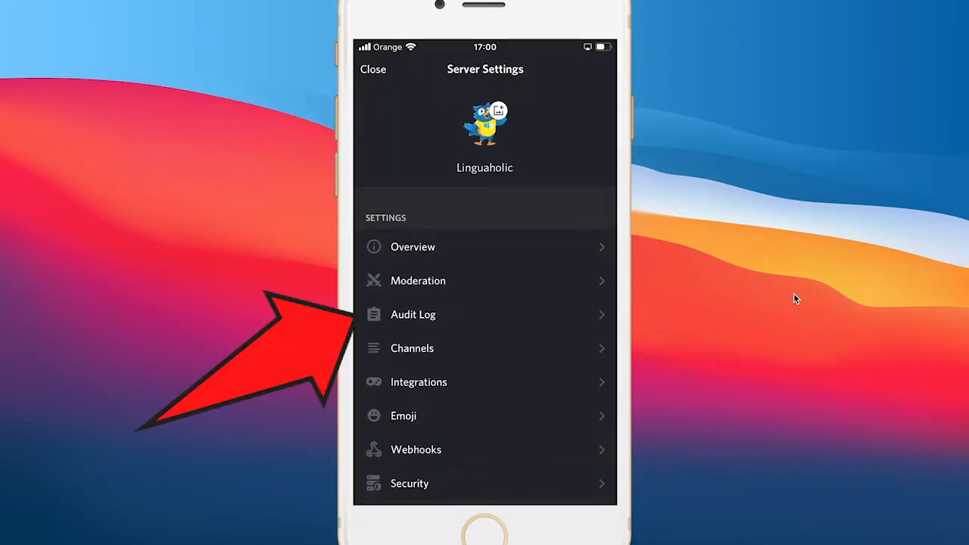
pyautogui.click(414, 314)
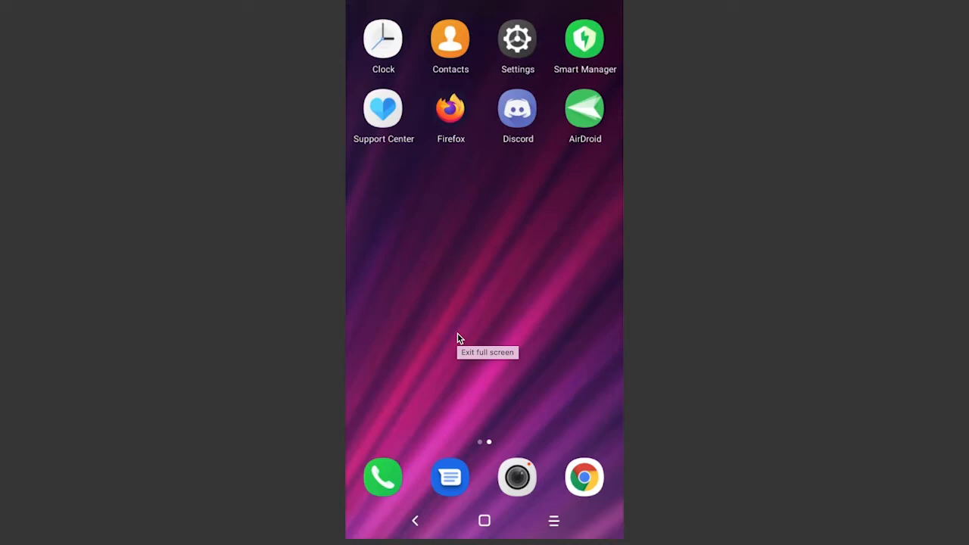
# Step: Launch Discord and reach the MaschiTuts server's settings list
pyautogui.click(517, 108)
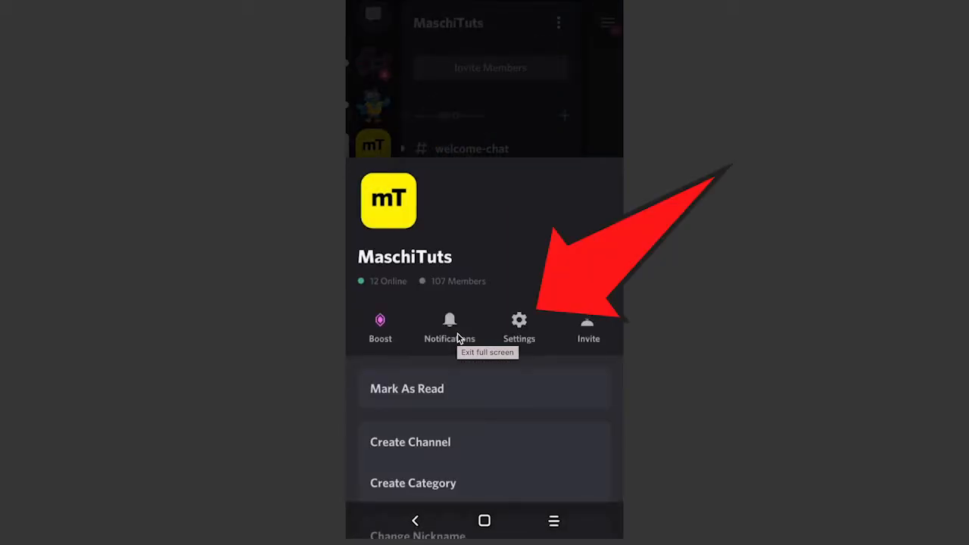
pyautogui.click(518, 325)
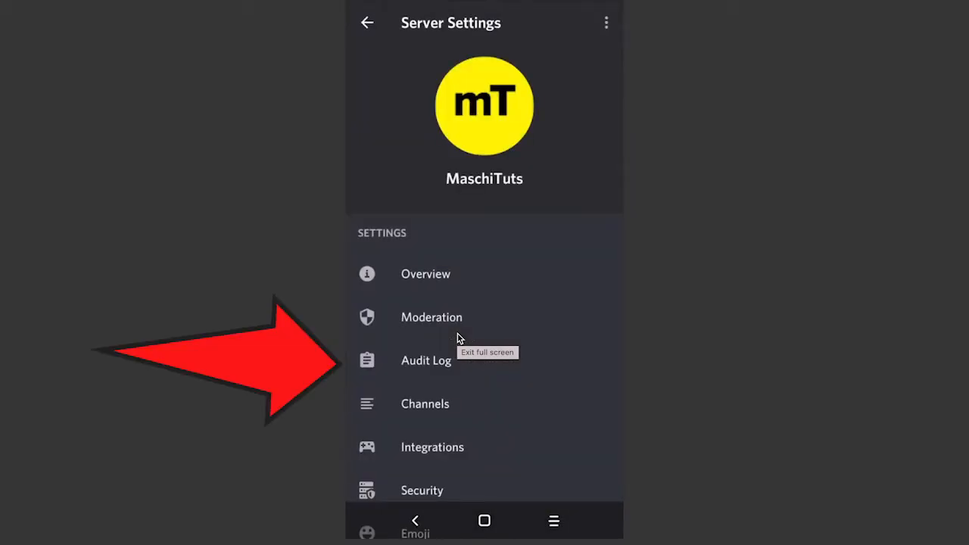
# Step: Show the MaschiTuts Audit Log with recent invite and role-update entries
pyautogui.click(425, 360)
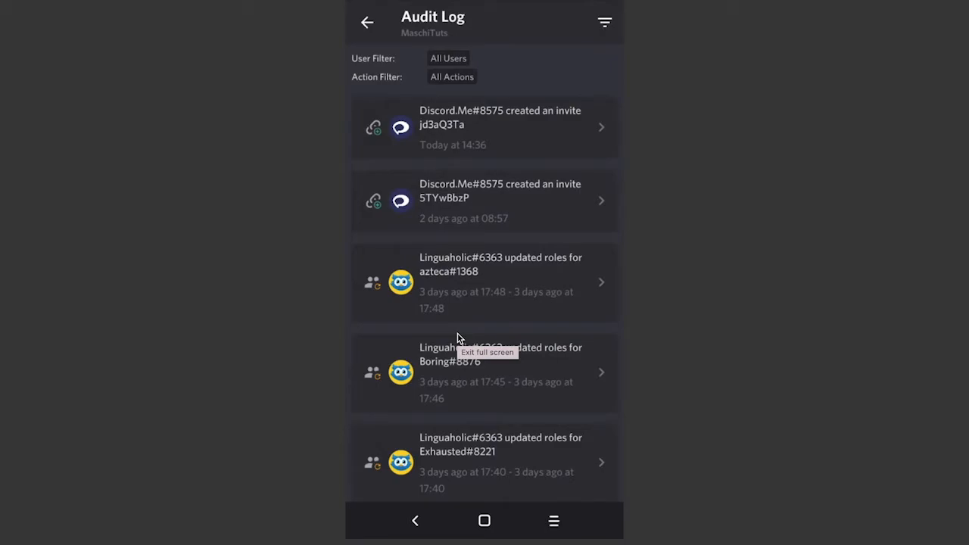
# Step: Expand the second invite entry, then review and dismiss the filter choices
pyautogui.click(604, 23)
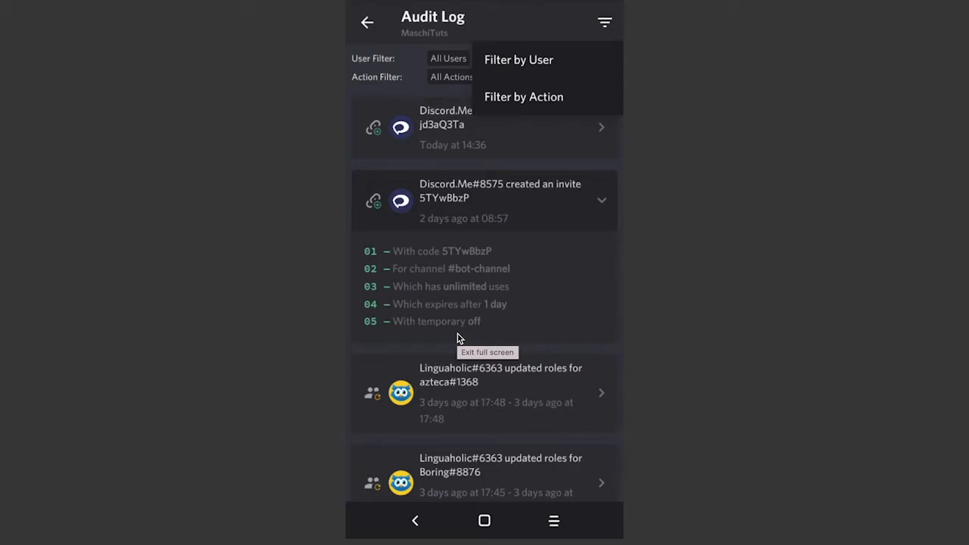
pyautogui.click(604, 21)
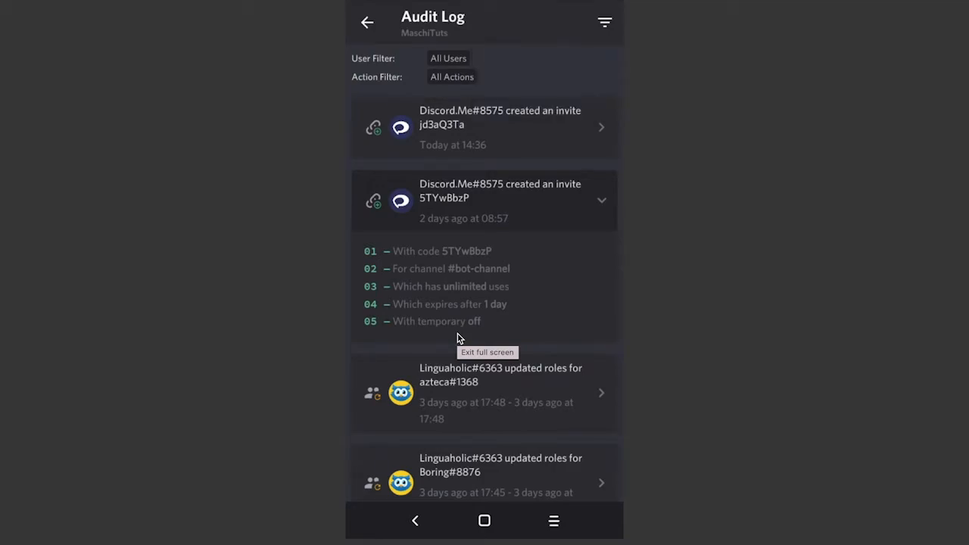